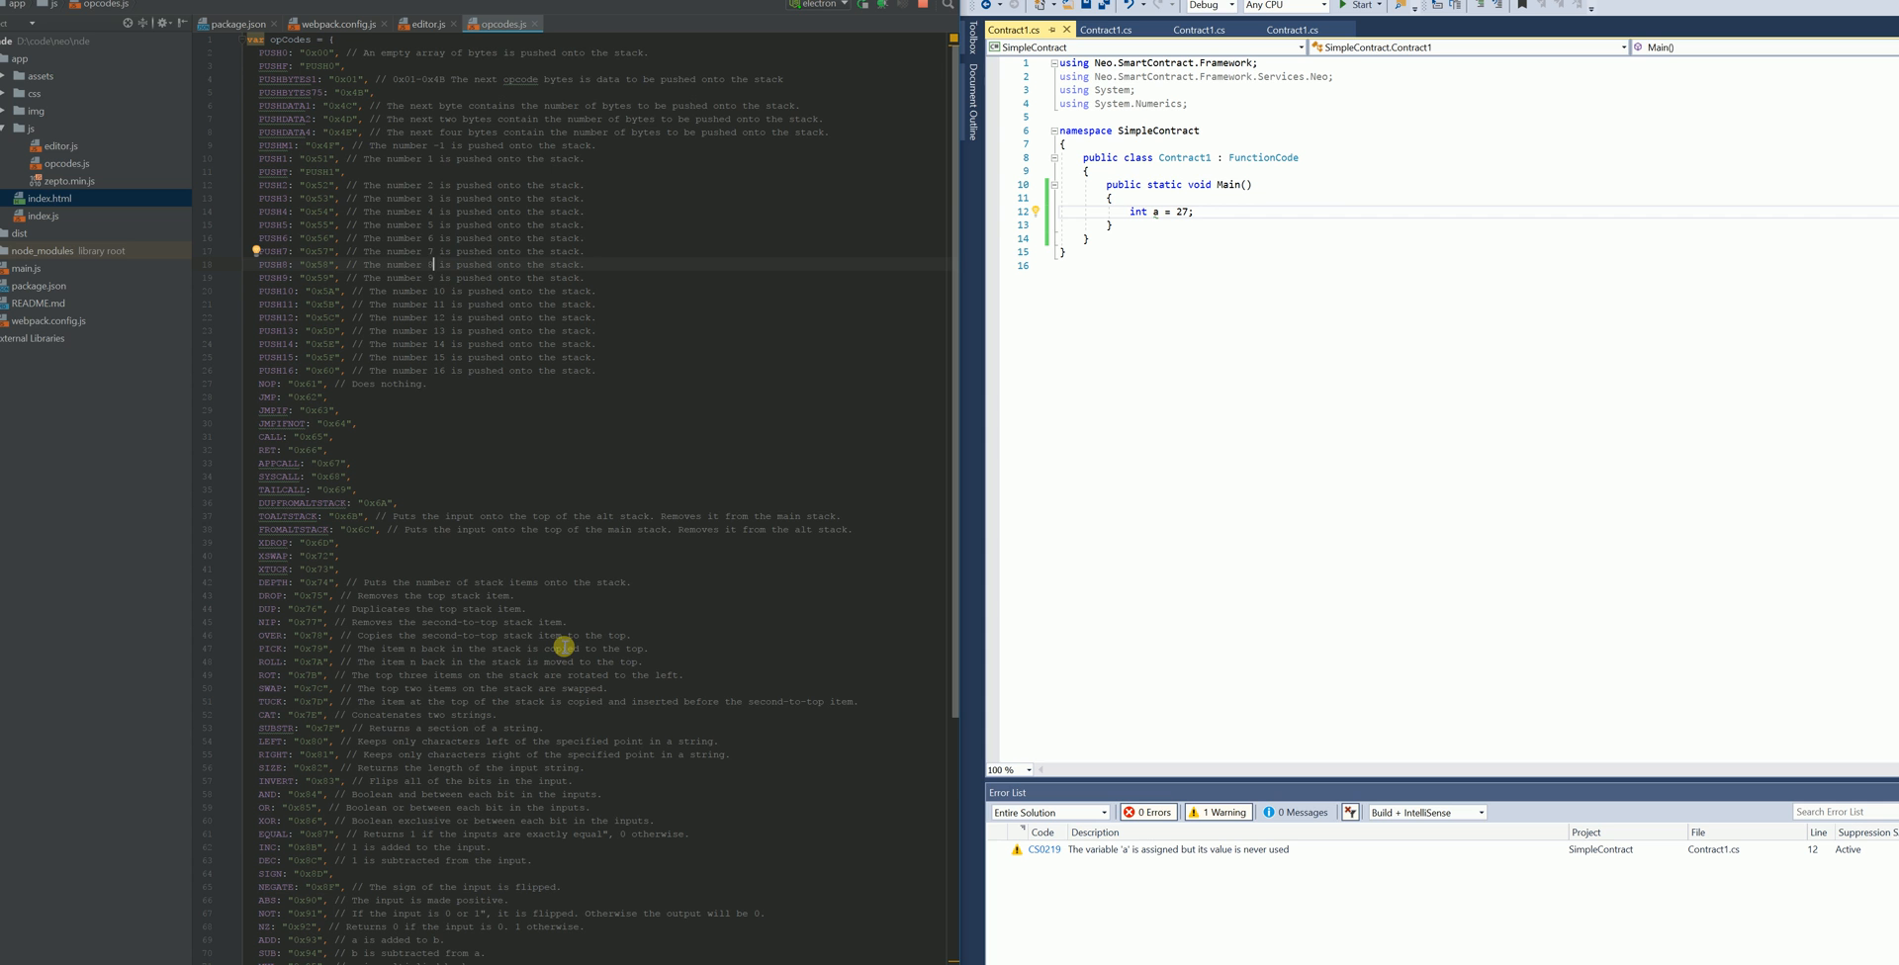
pyautogui.moveTo(596, 600)
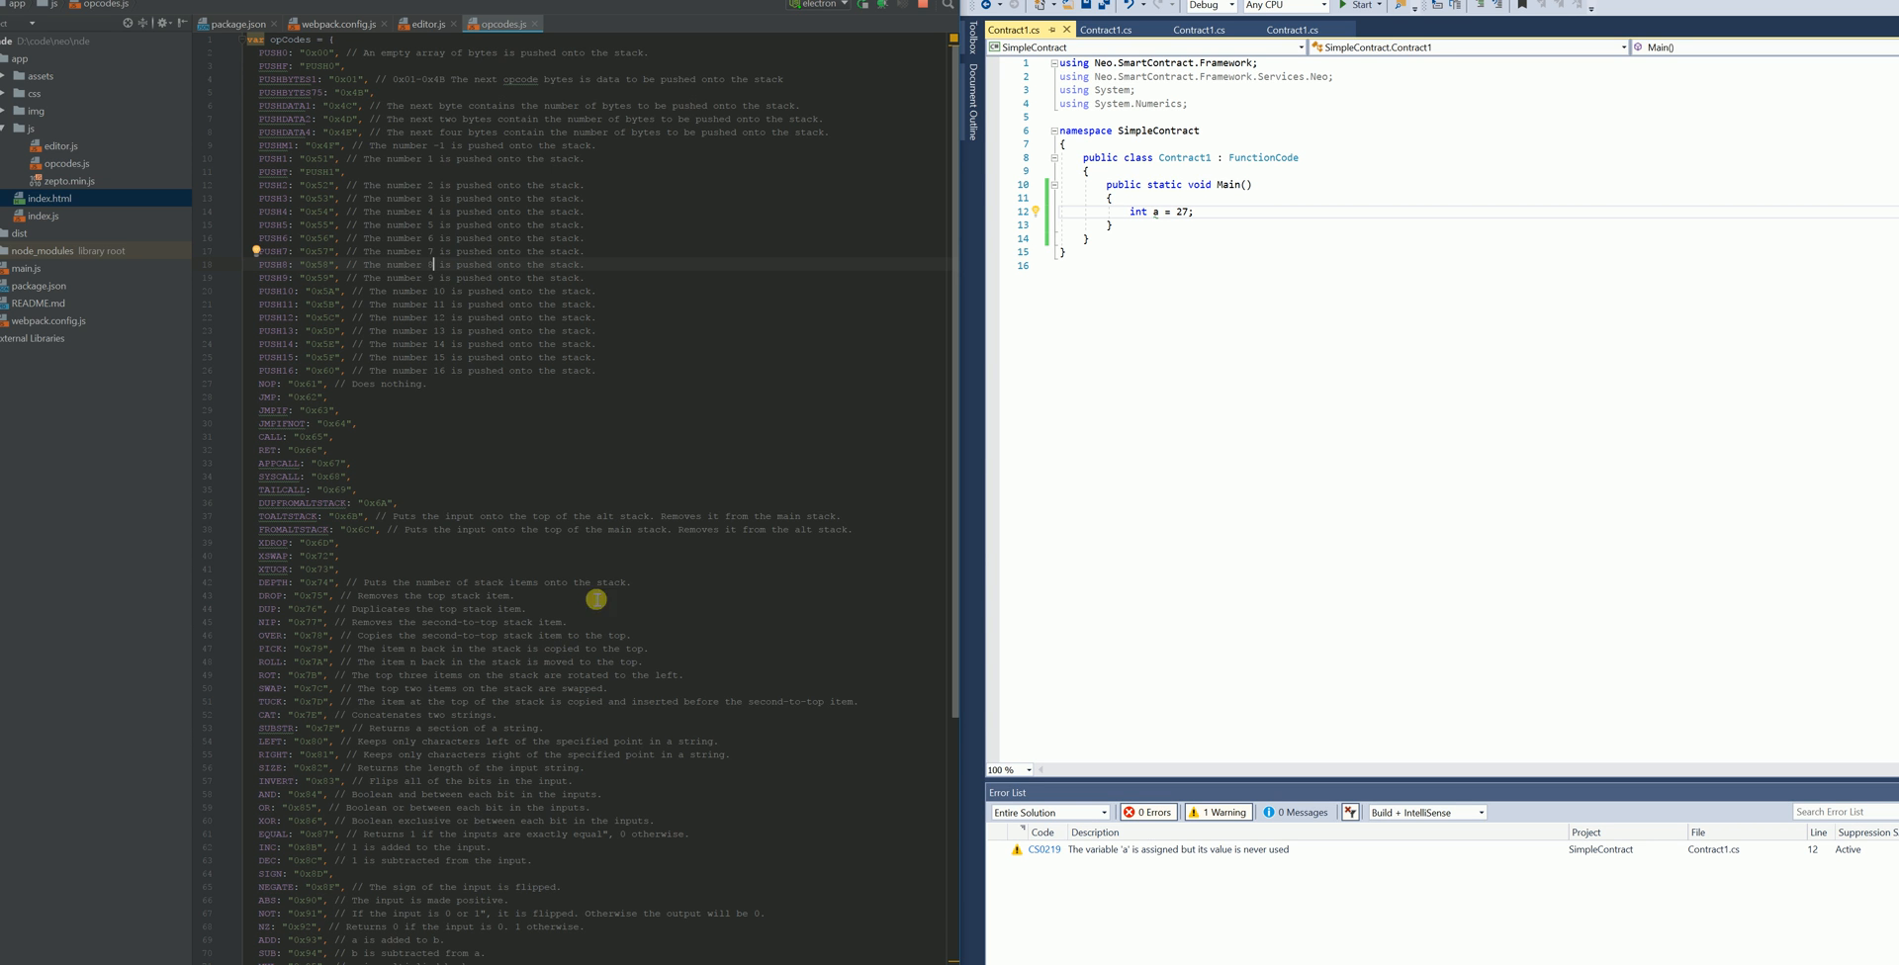
pyautogui.moveTo(1240, 217)
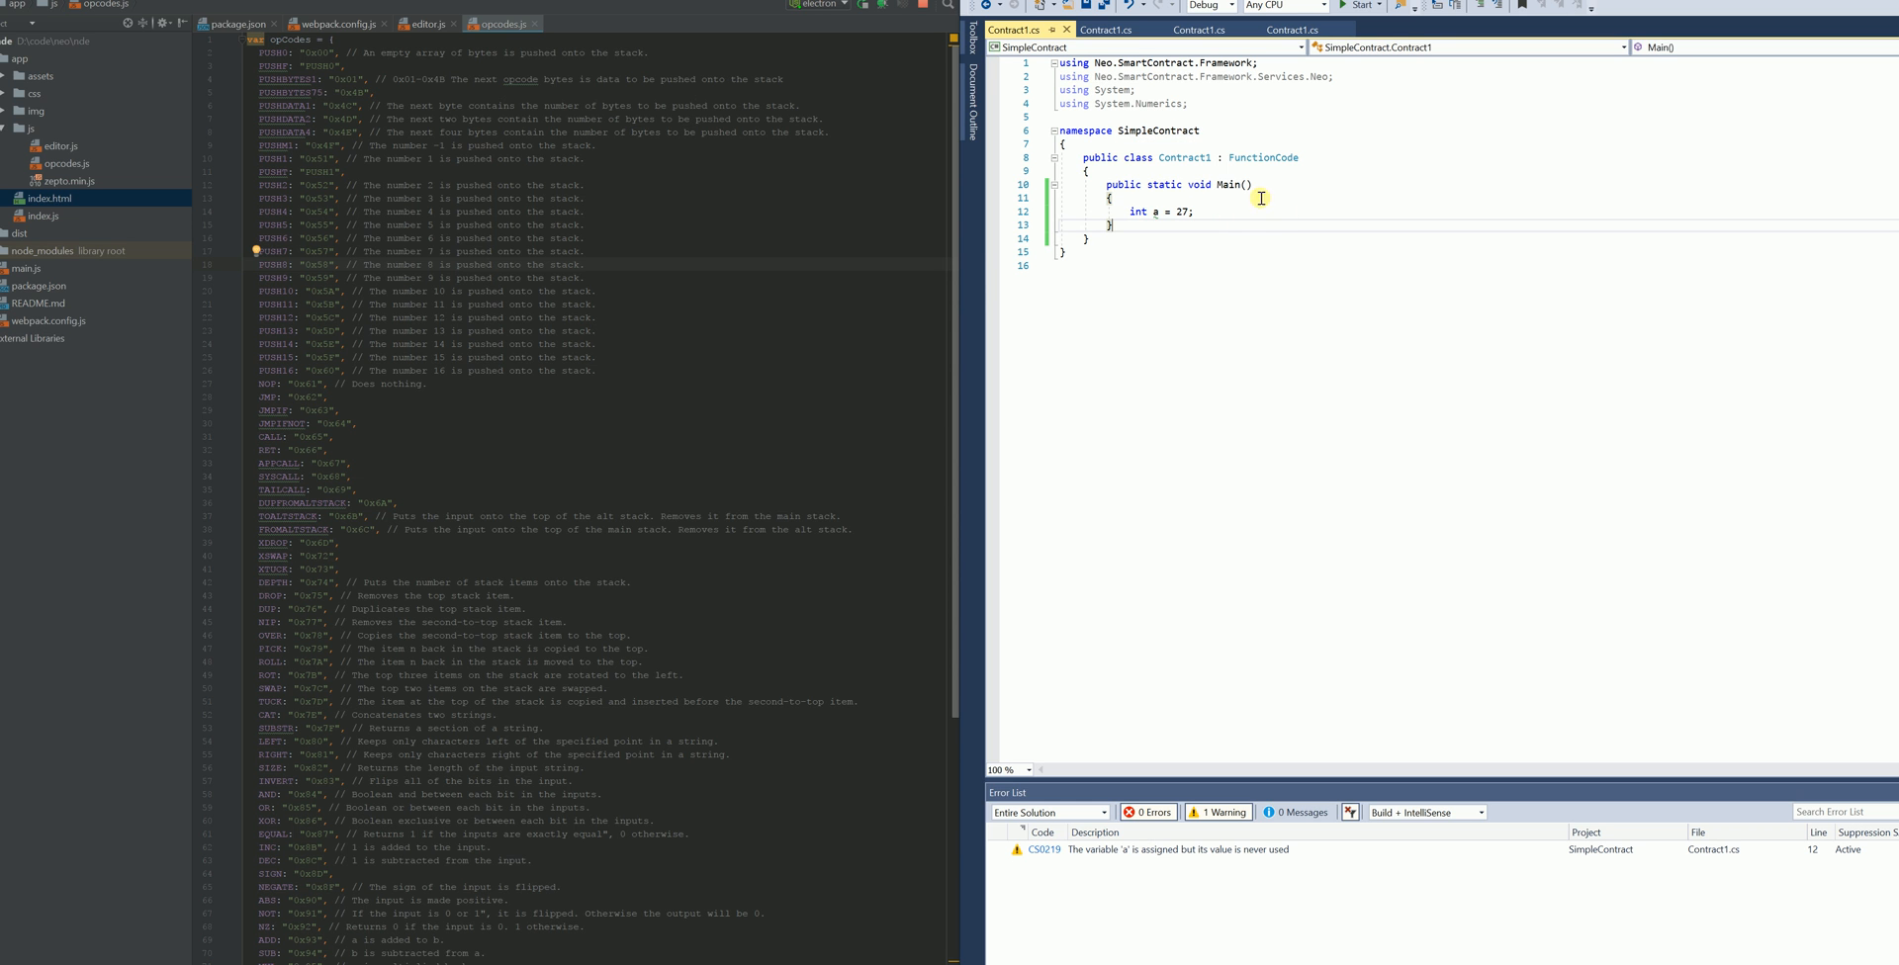
pyautogui.moveTo(1227, 184)
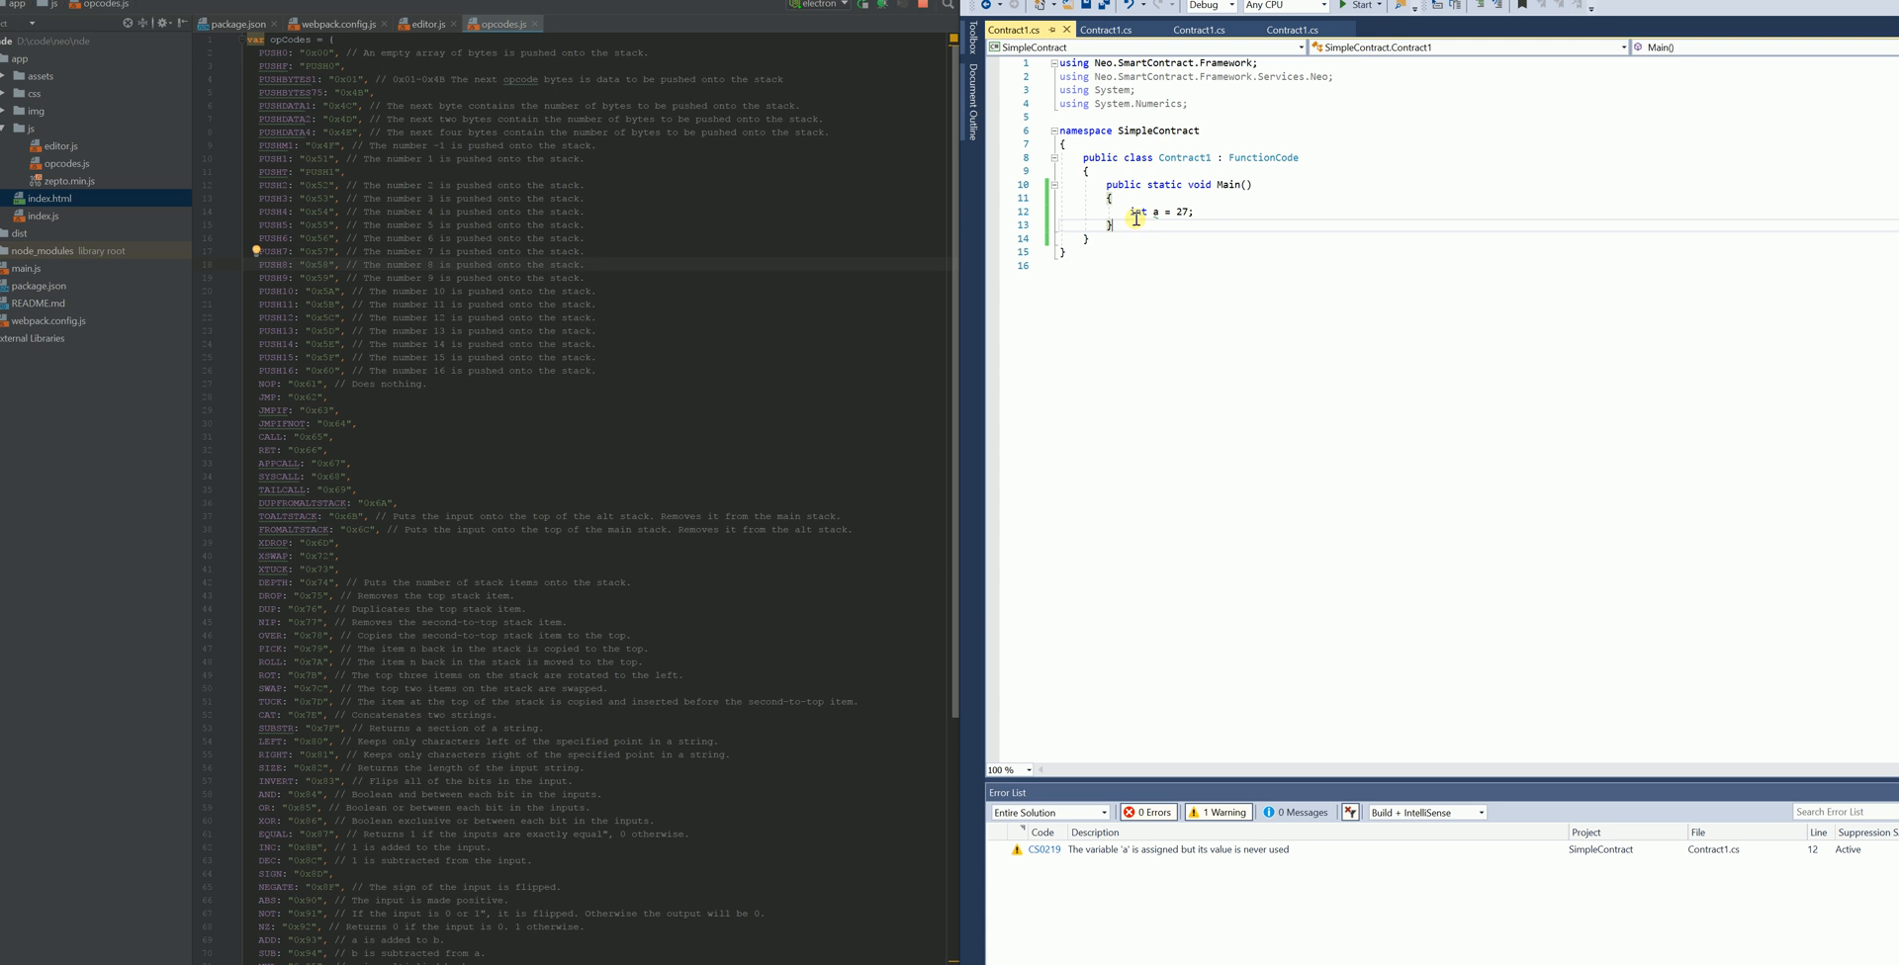
pyautogui.moveTo(1230, 234)
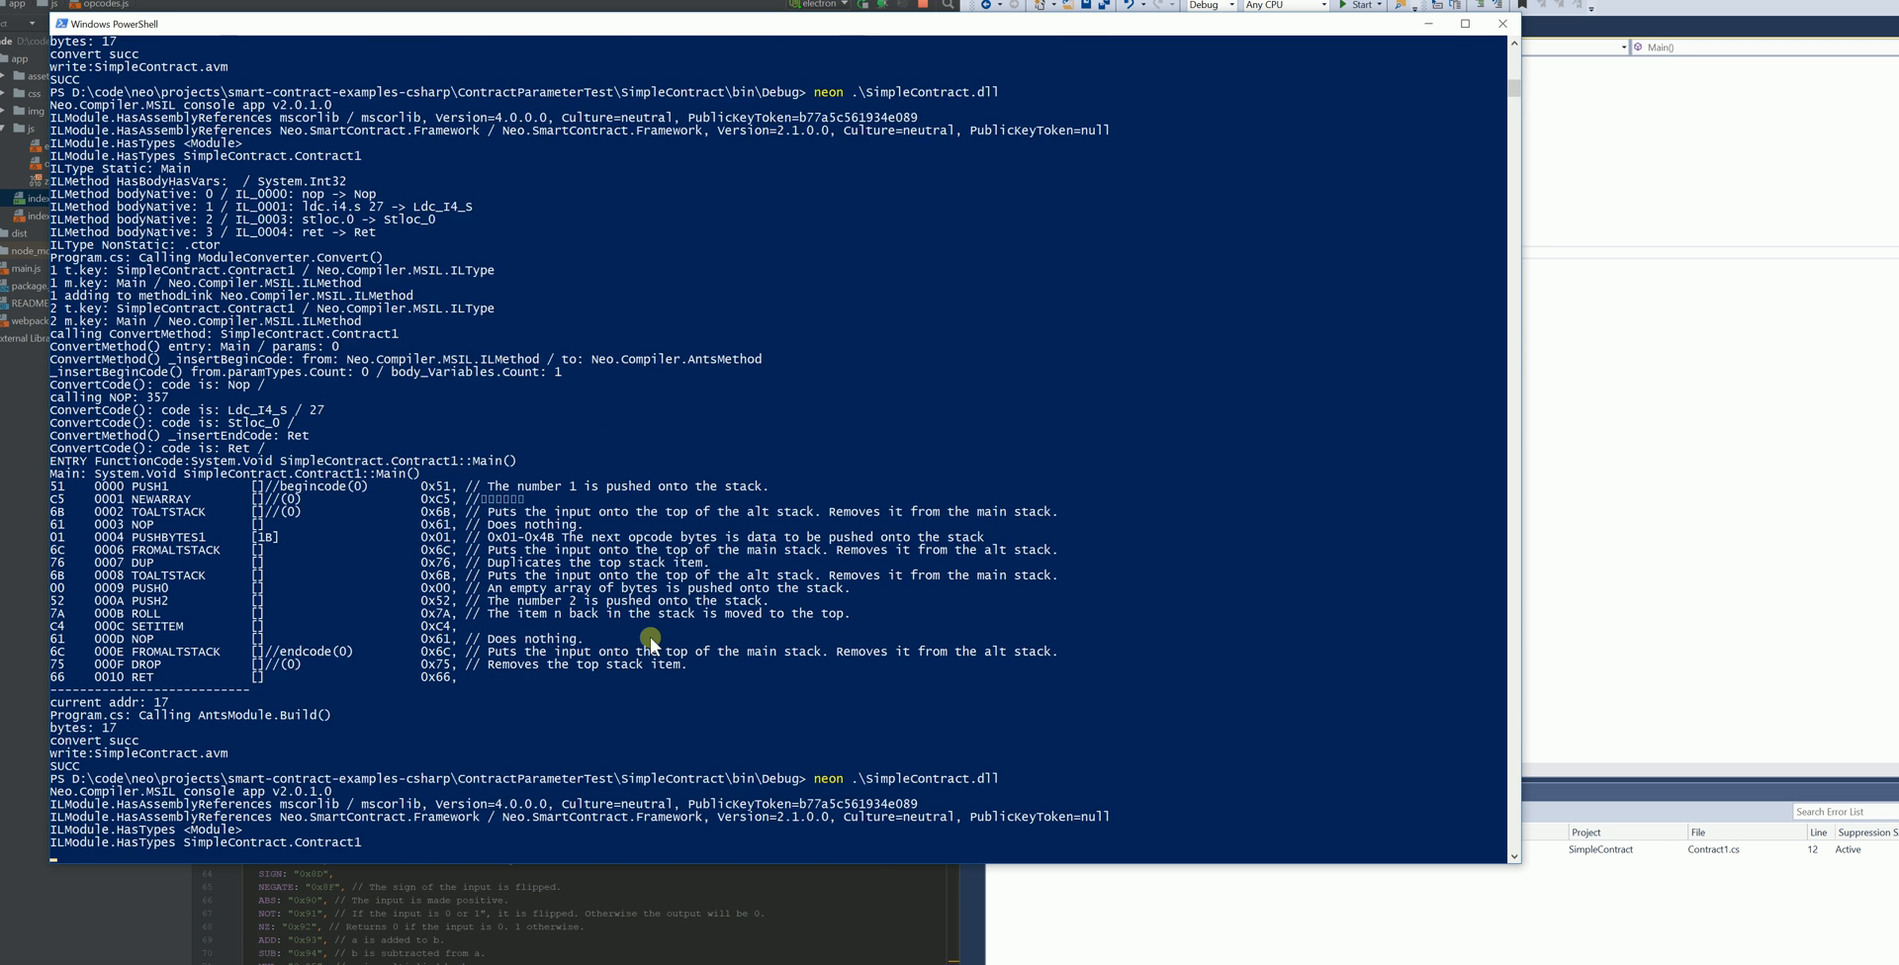
# Scroll the neon SimpleContract.dll output and select Main's compiled opcode listing
pyautogui.scroll(-3)
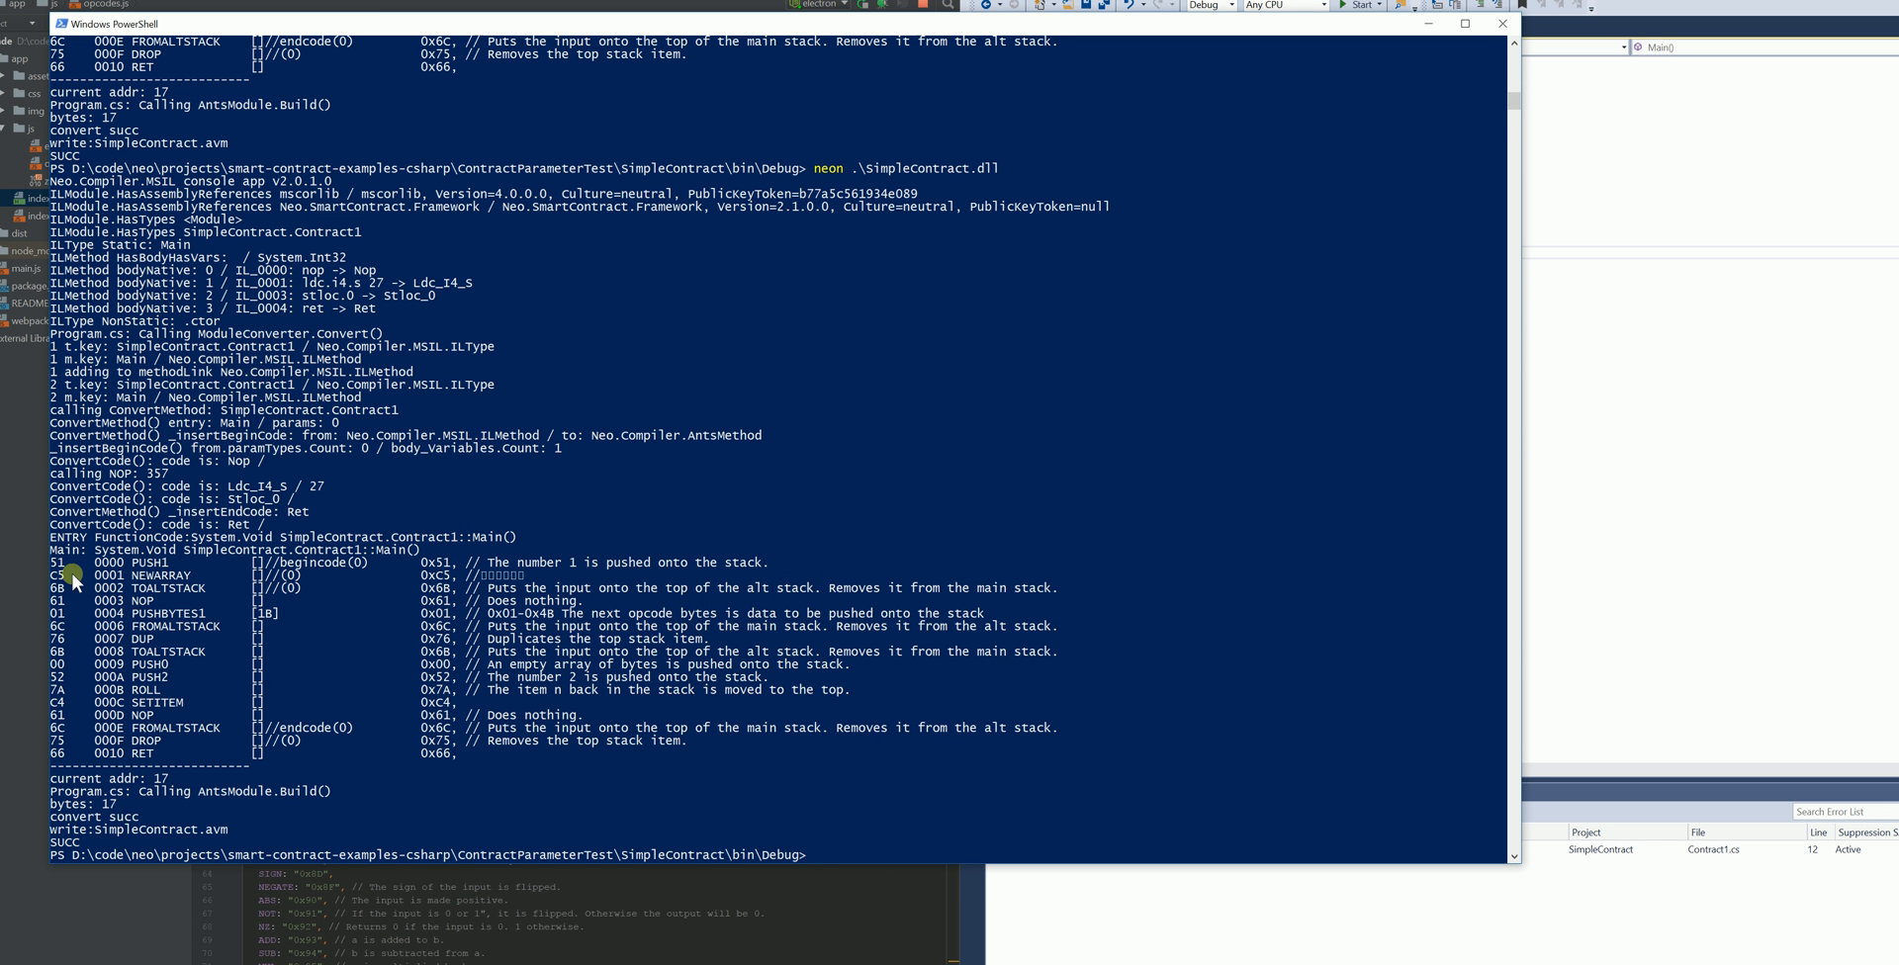
pyautogui.moveTo(72, 561); pyautogui.dragTo(291, 601)
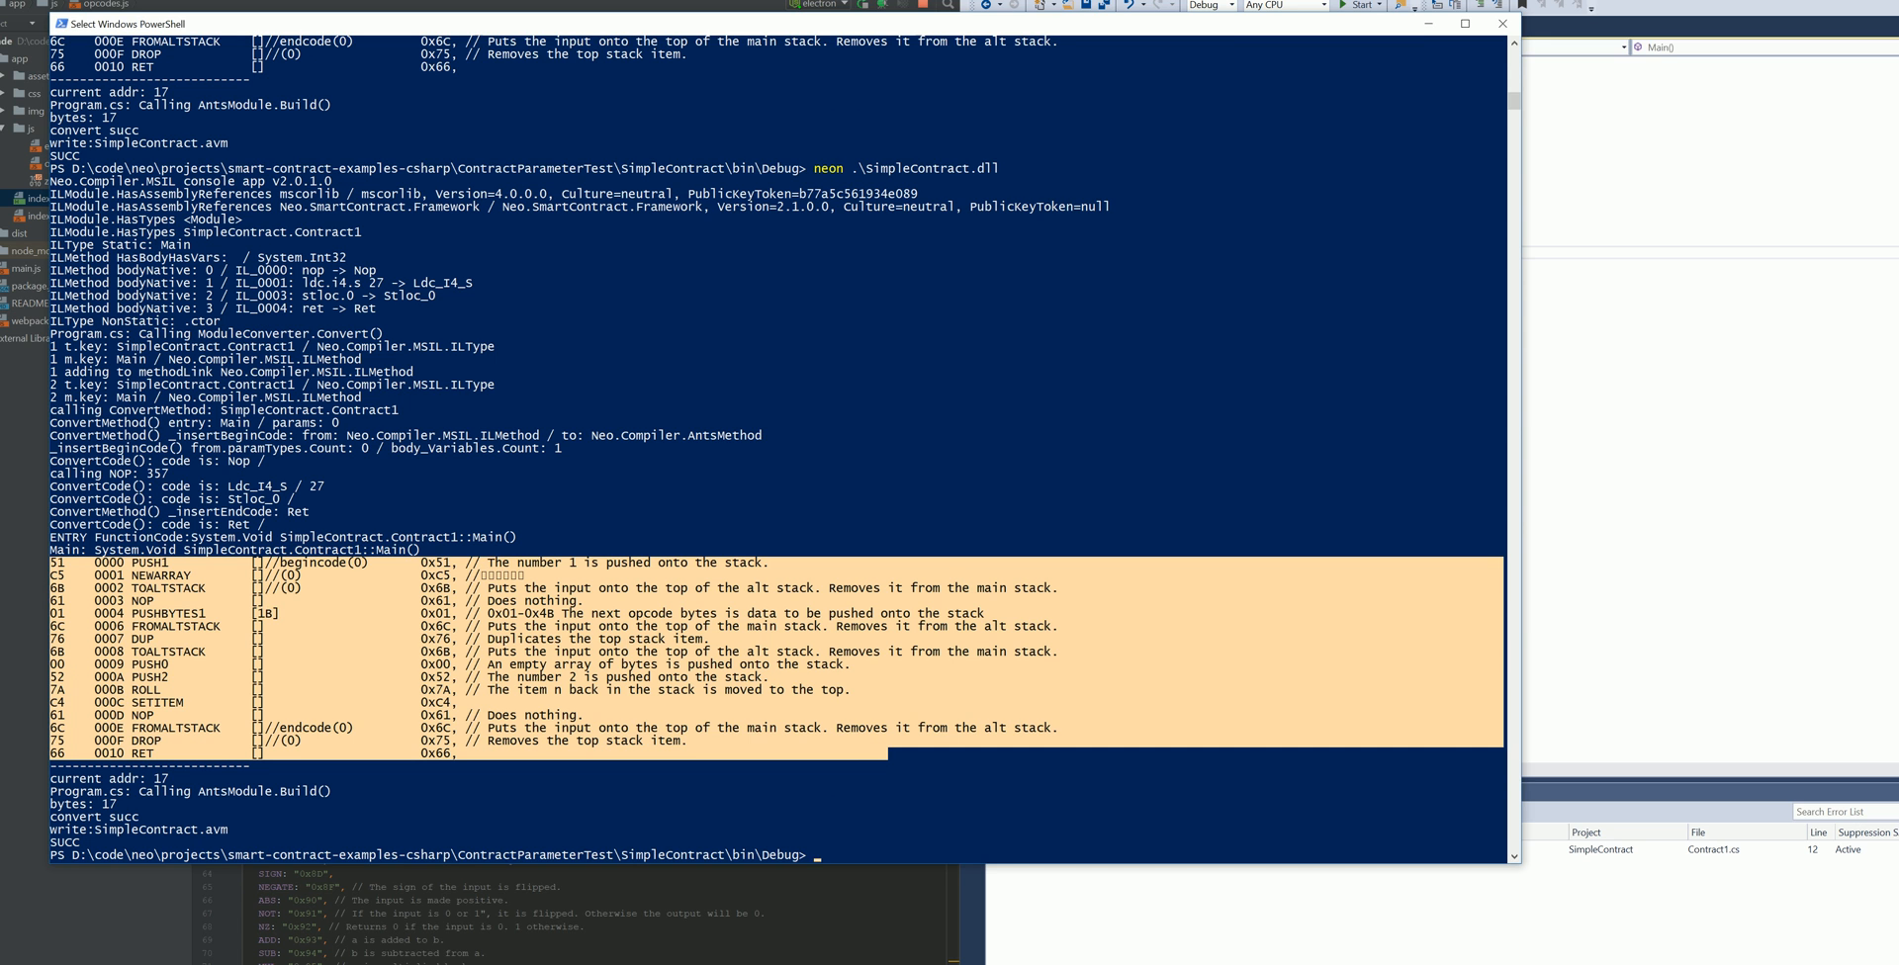
pyautogui.moveTo(728, 233)
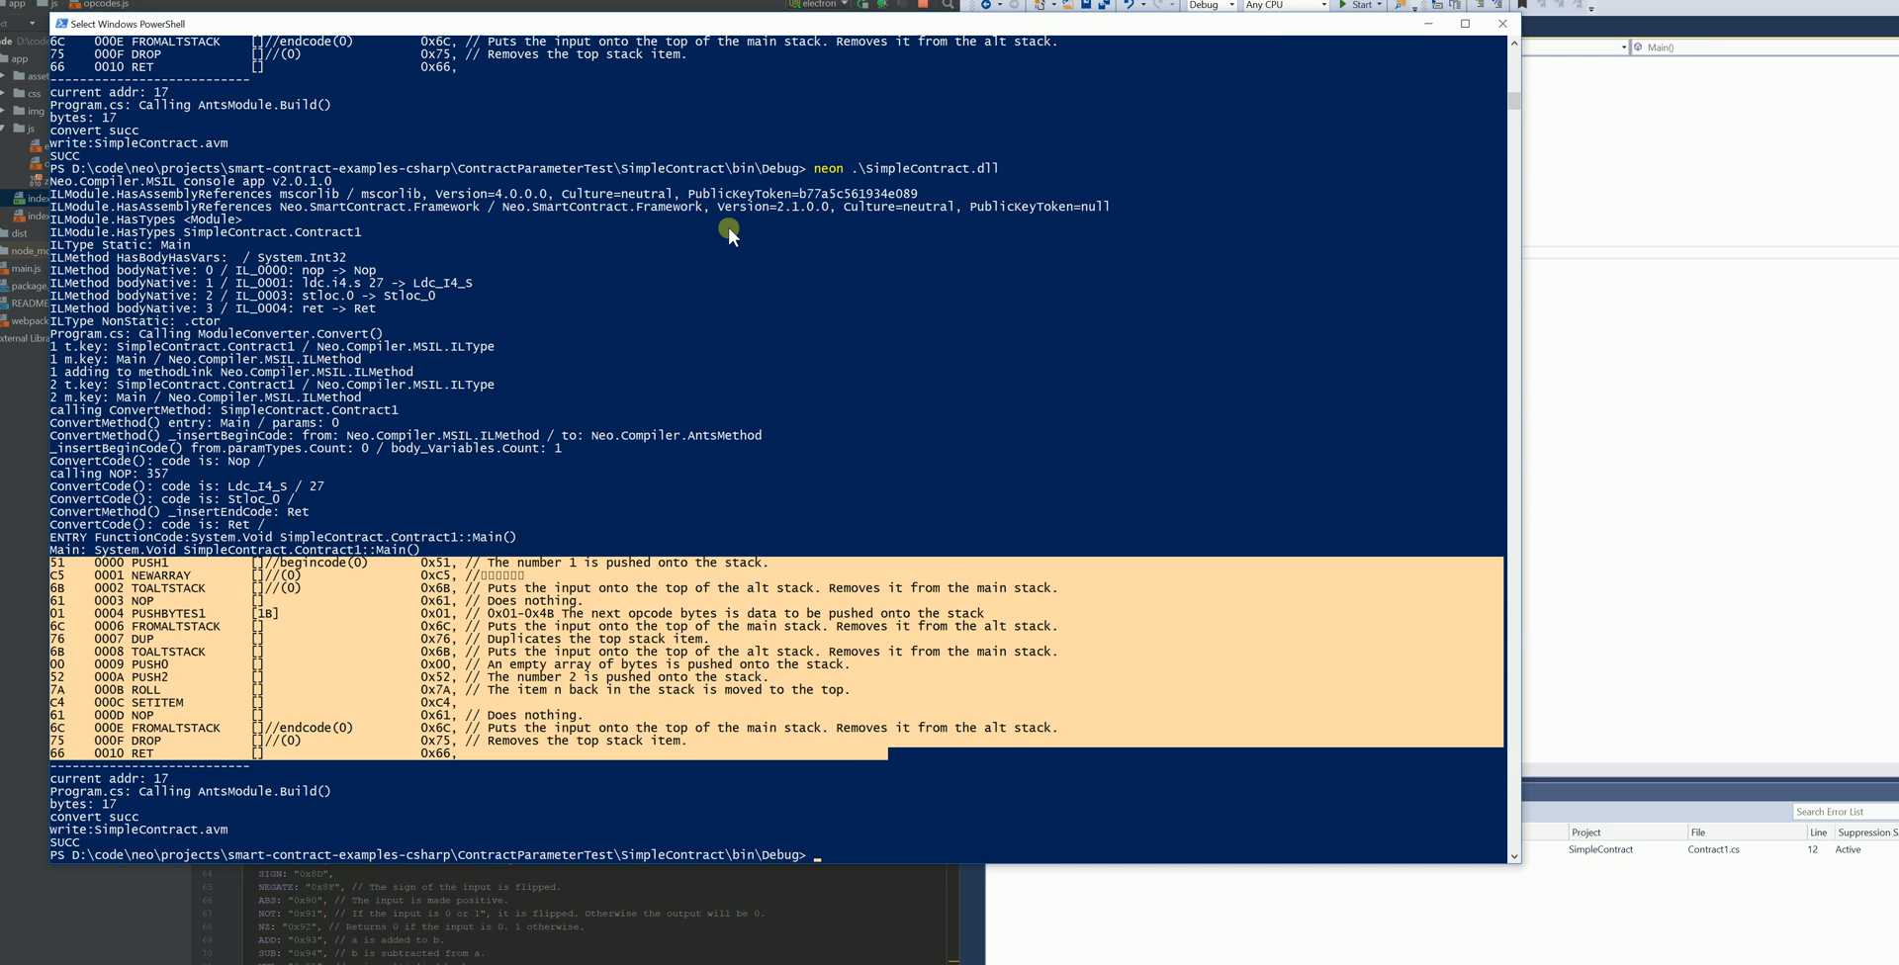
pyautogui.moveTo(772, 275)
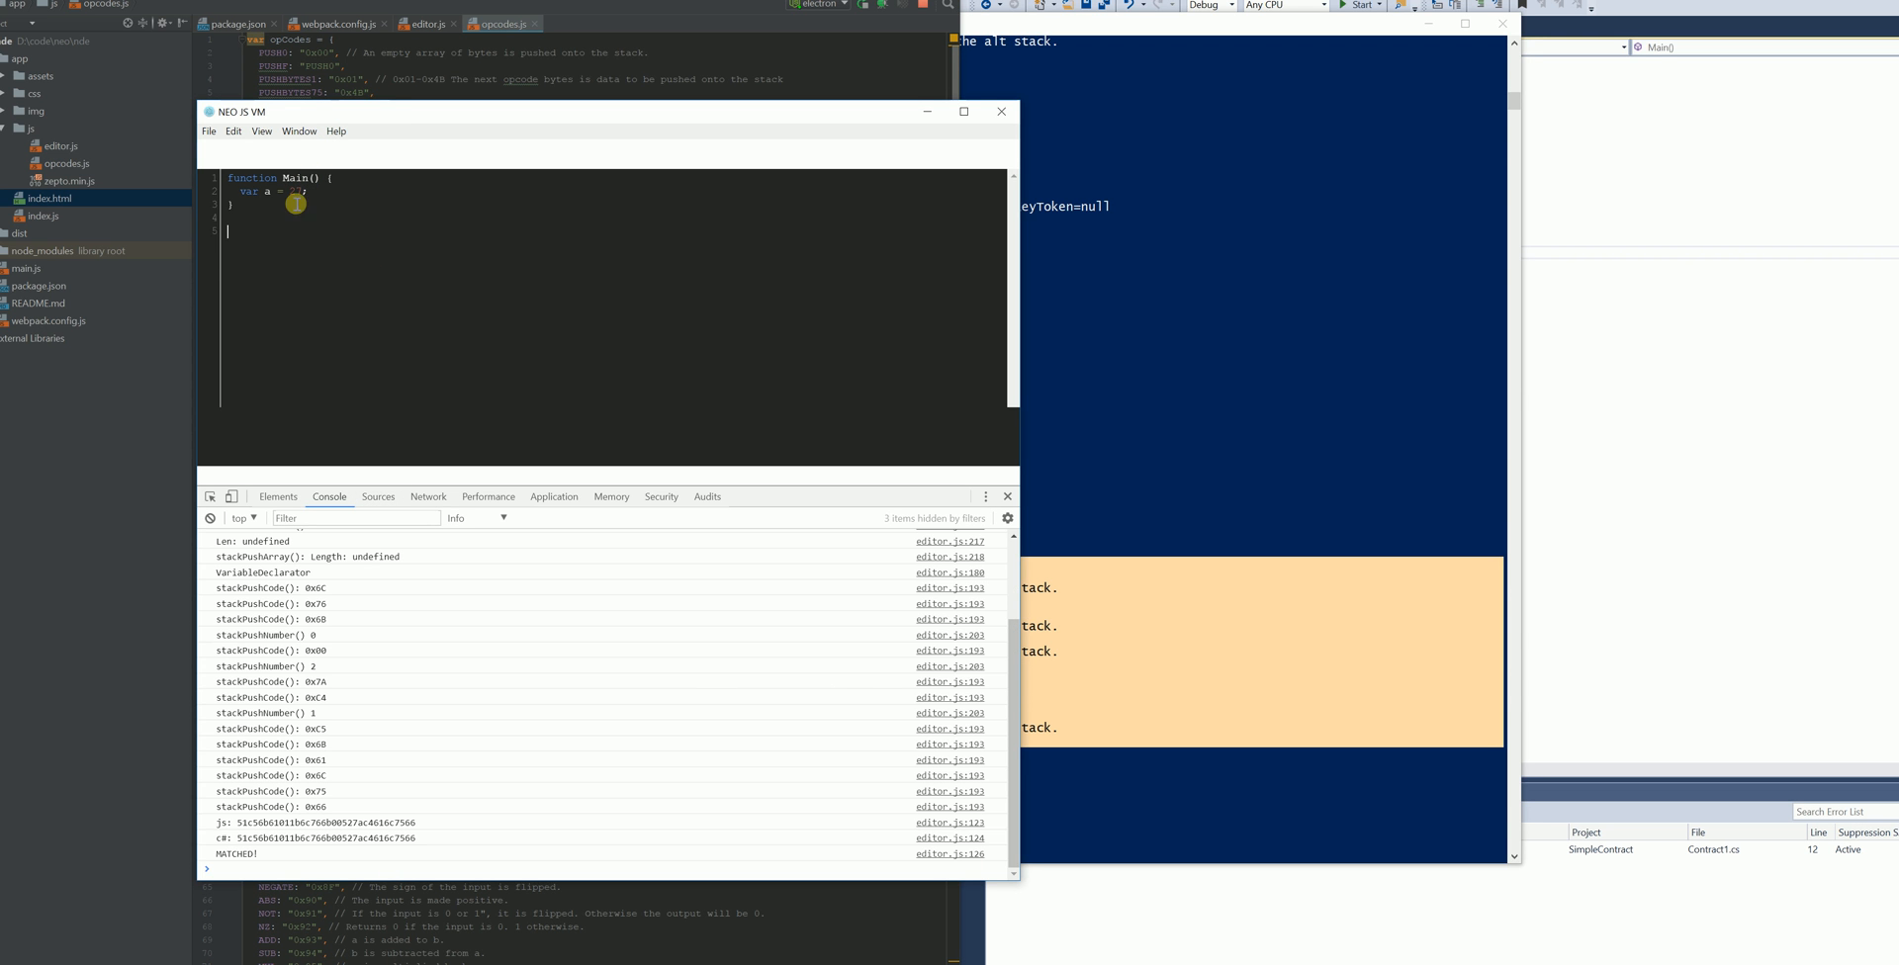
# Edit the 27 assignment in Main to compare JS and C# bytecode in the console
pyautogui.write('27;')
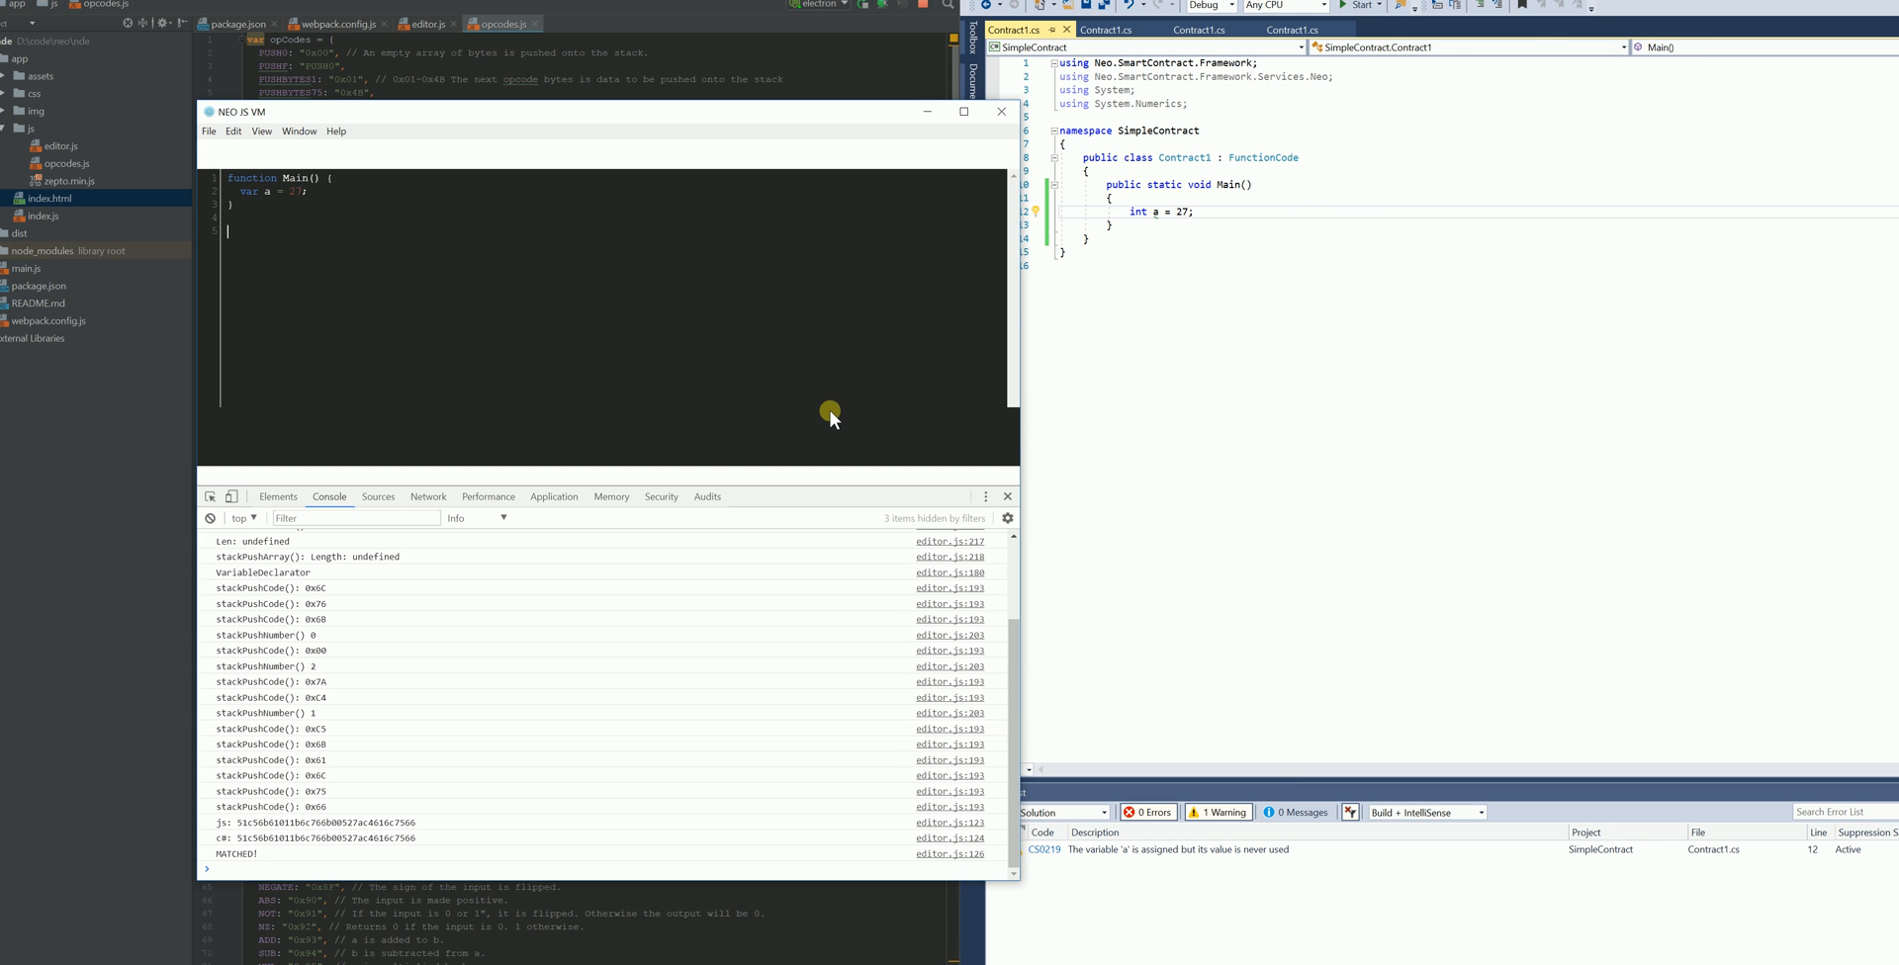
pyautogui.moveTo(515, 669)
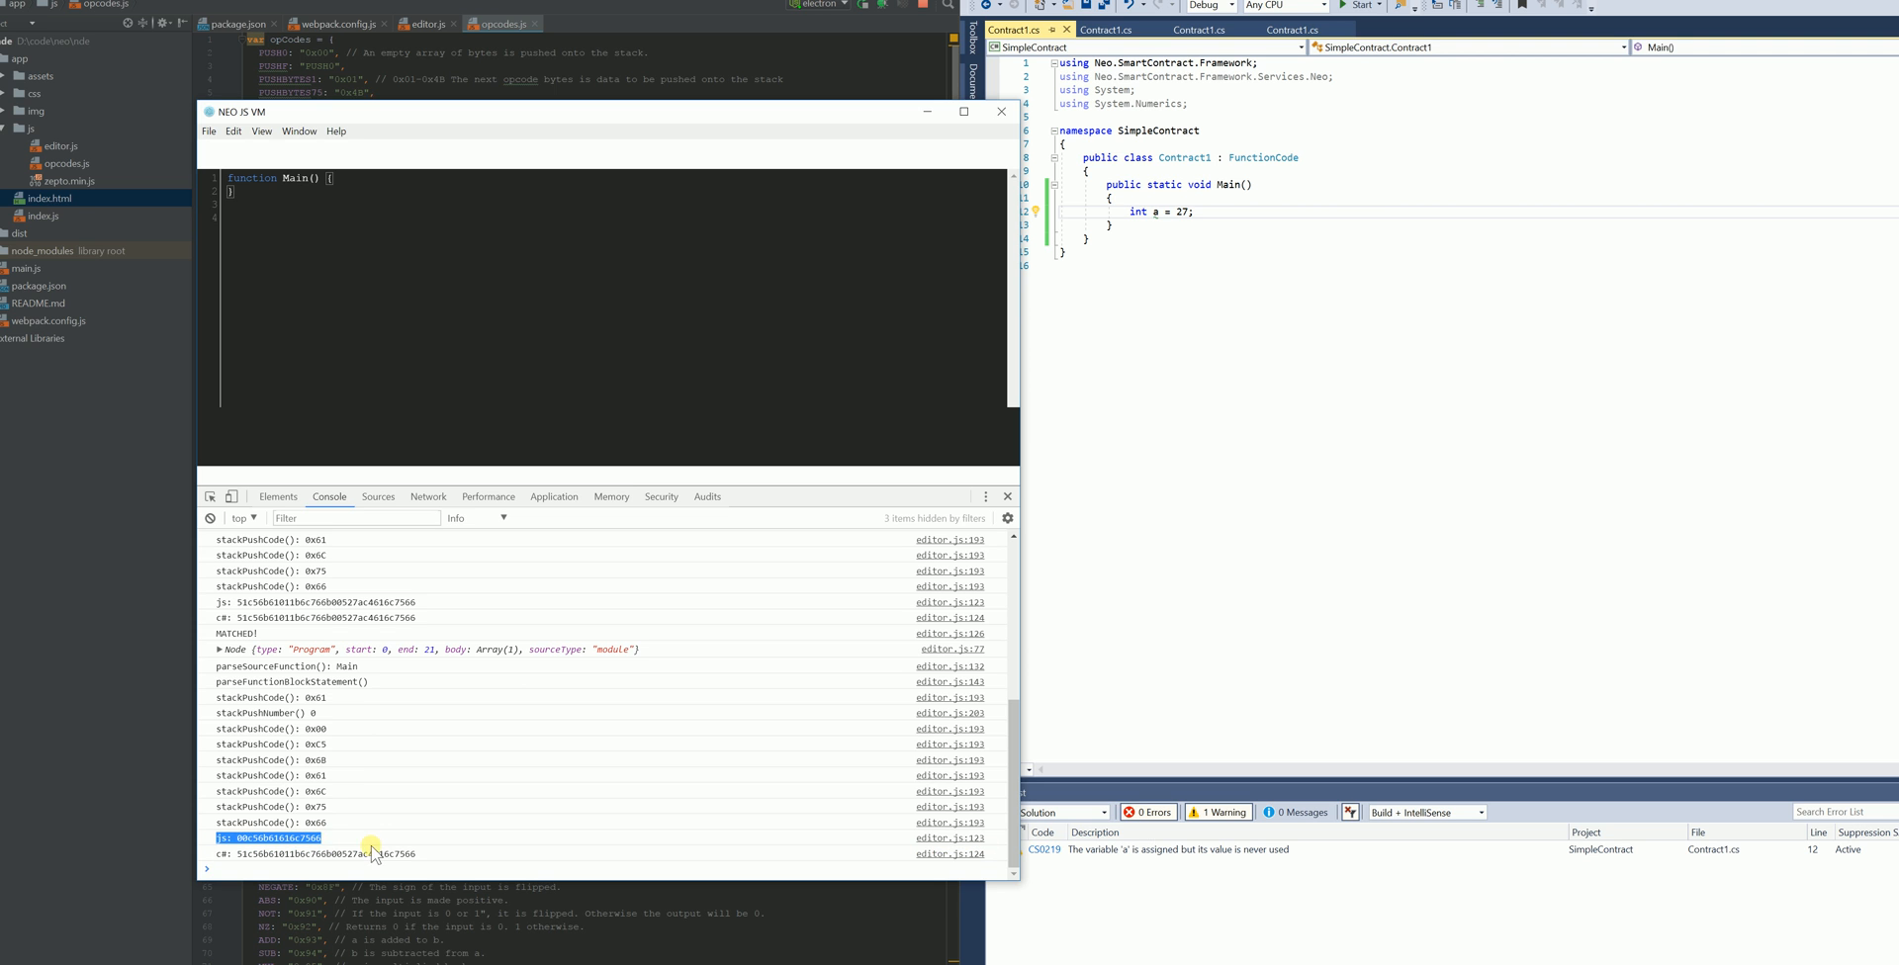
pyautogui.moveTo(344, 833)
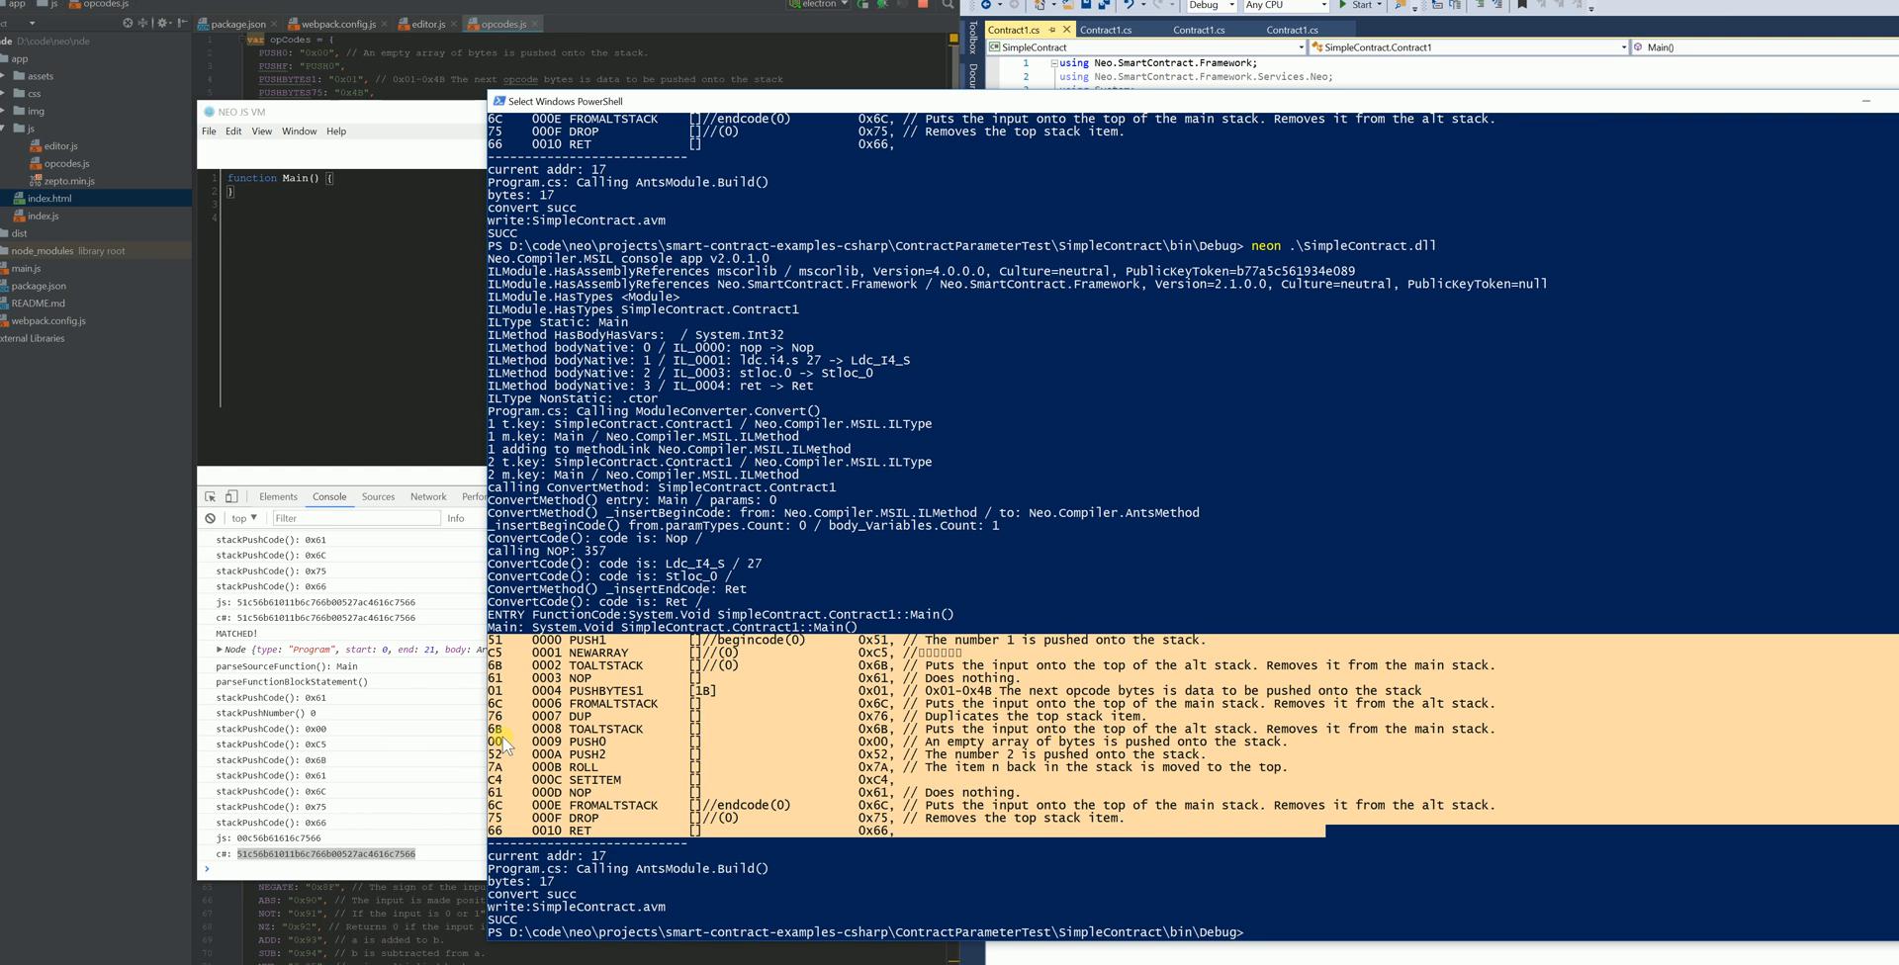
pyautogui.moveTo(436, 869)
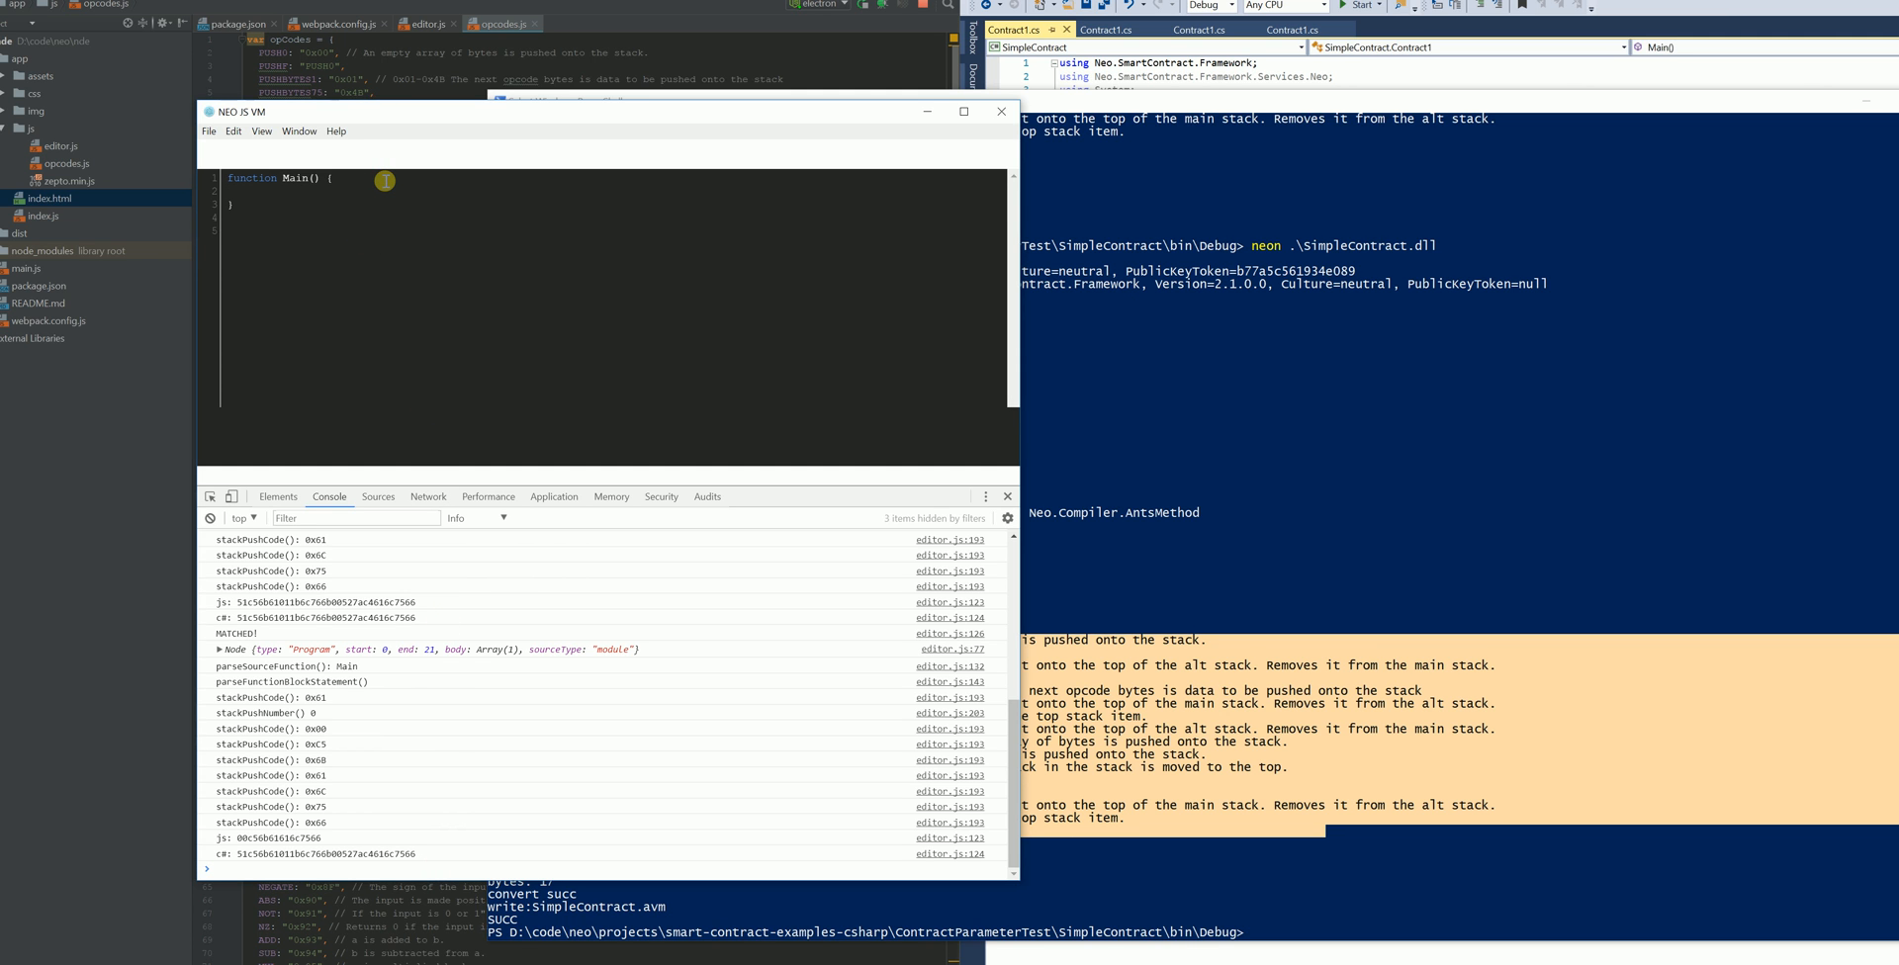
# Type 'let a = 27;' into the Main function body
pyautogui.write('let a = 27;')
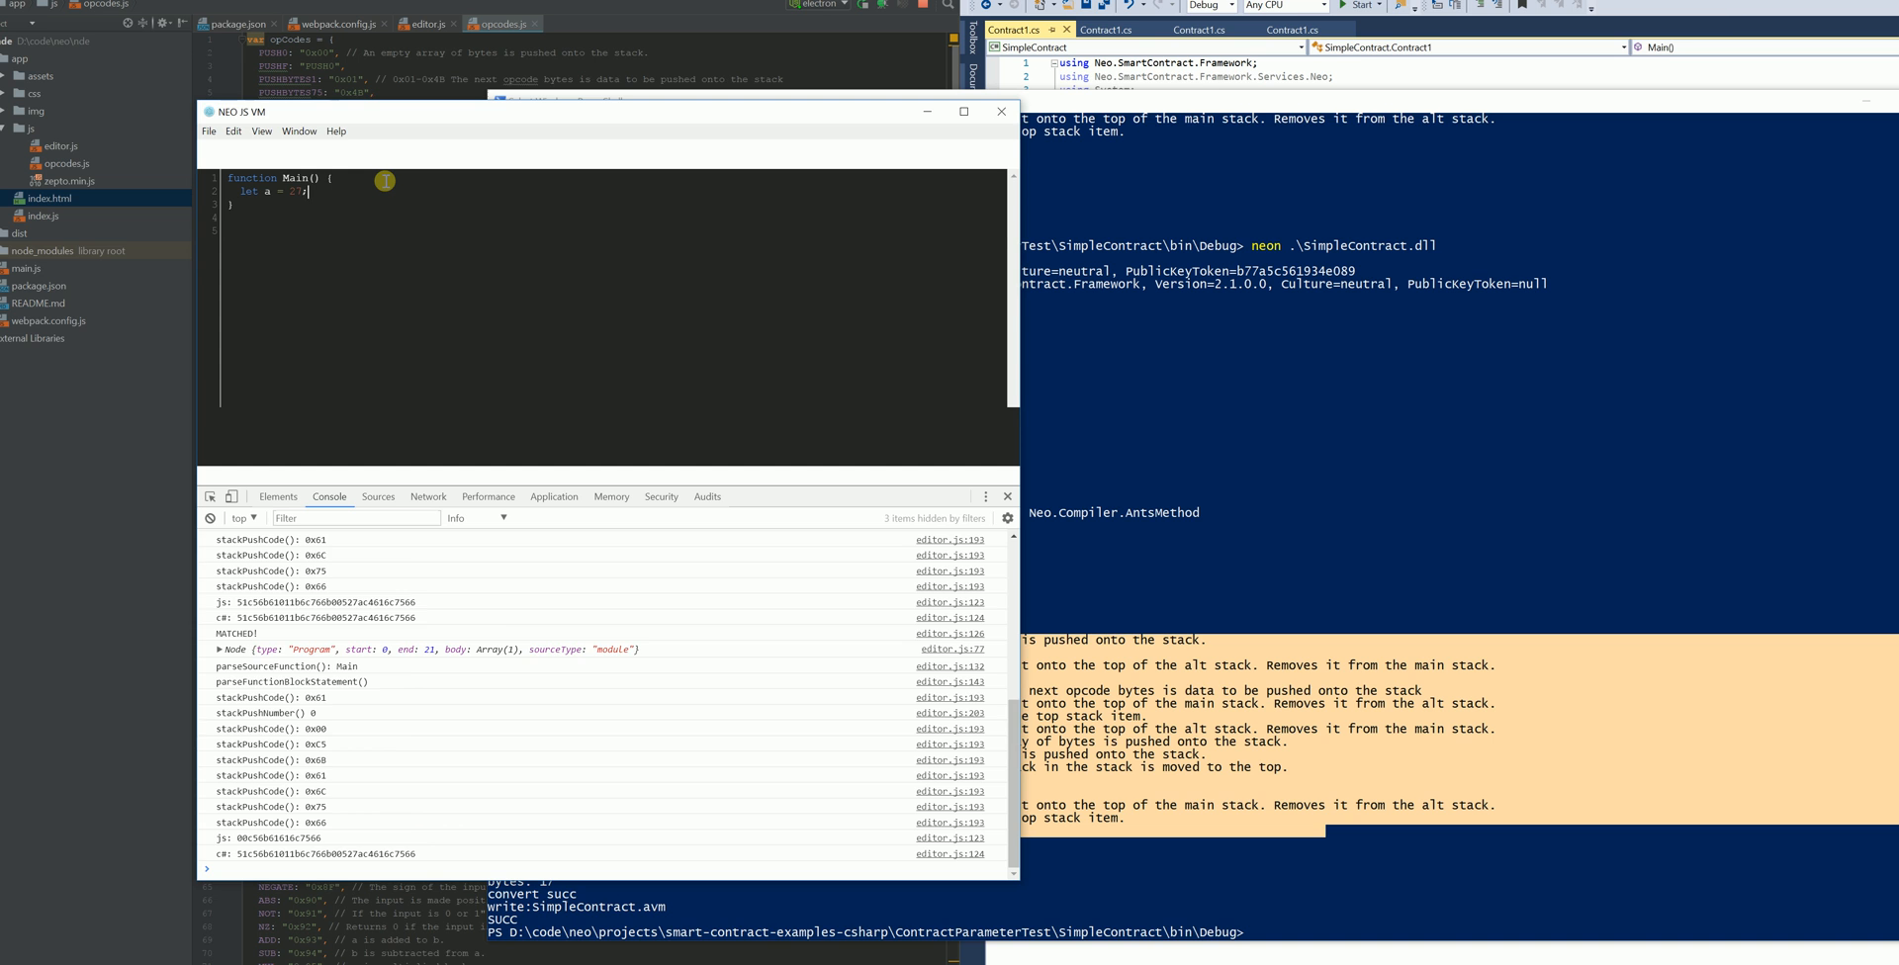